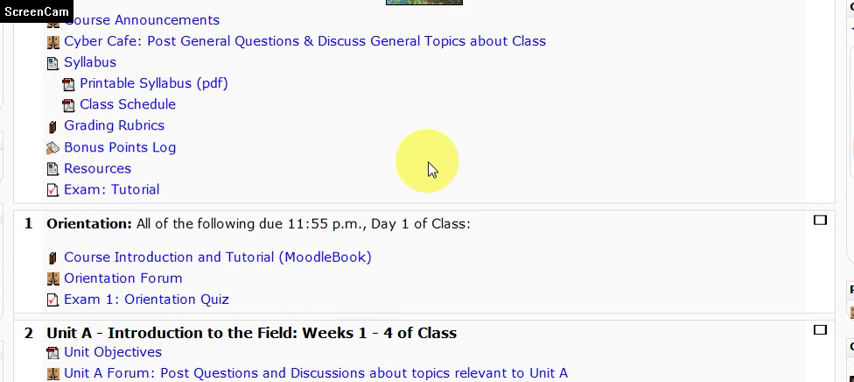
Step: Scroll the course page and open the Exam: Tutorial quiz with its 45-minute time limit
{"action": "scroll", "scroll_direction": "down", "scroll_amount": 3}
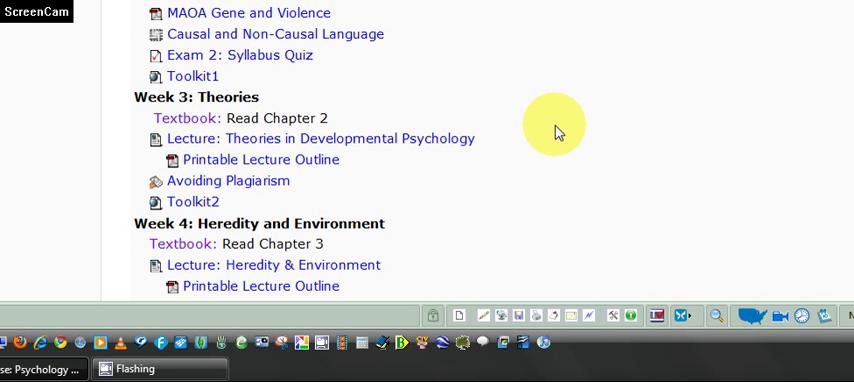
{"action": "mouse_move", "coordinate": [560, 125]}
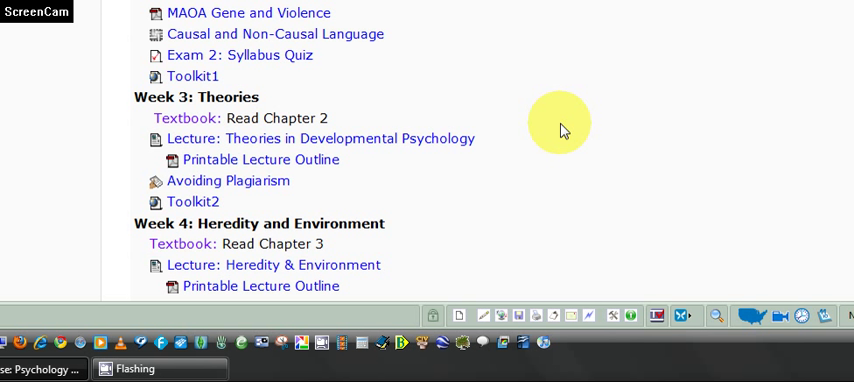
{"action": "mouse_move", "coordinate": [560, 127]}
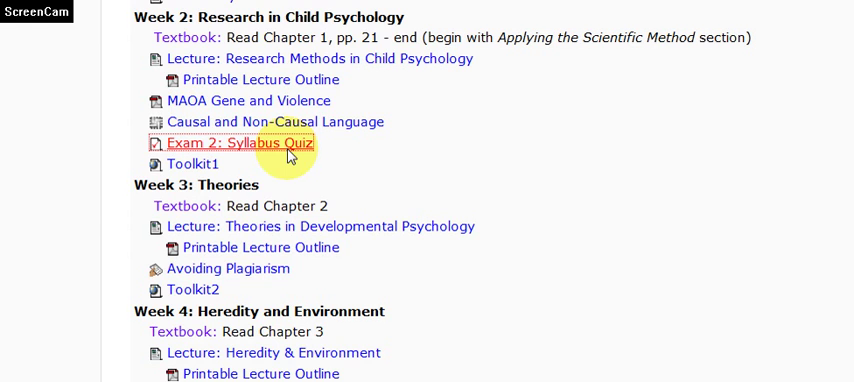
{"action": "left_click", "coordinate": [242, 143]}
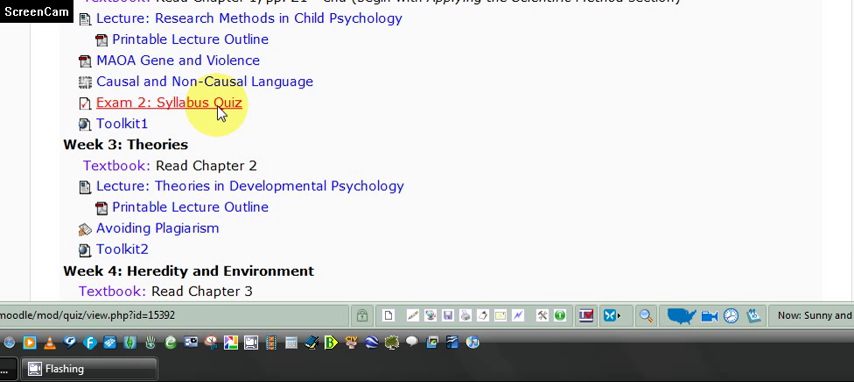
{"action": "mouse_move", "coordinate": [224, 111]}
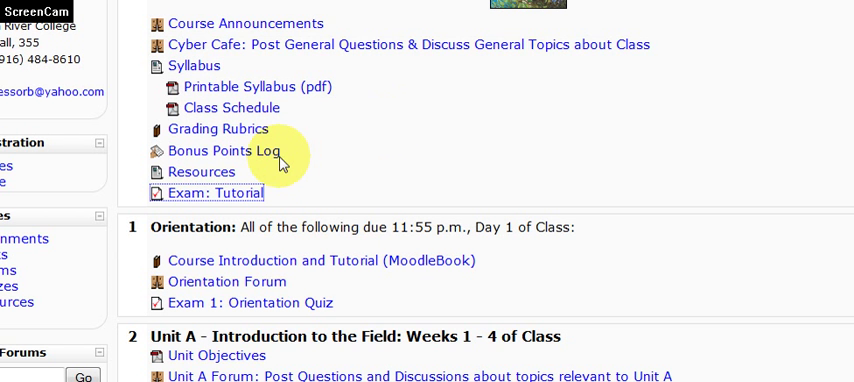
{"action": "left_click", "coordinate": [208, 195]}
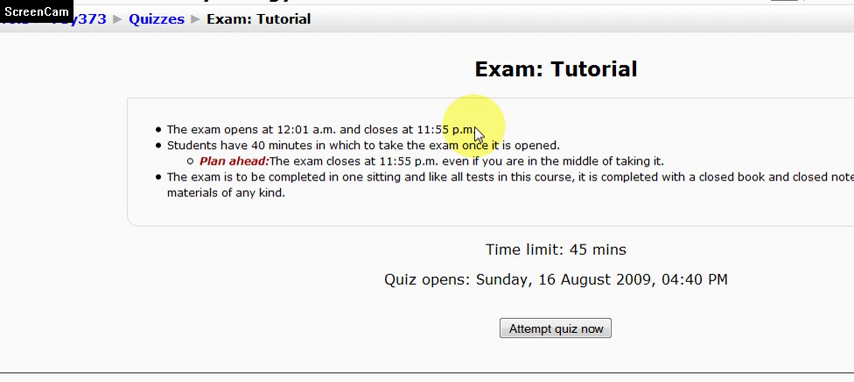
{"action": "mouse_move", "coordinate": [556, 168]}
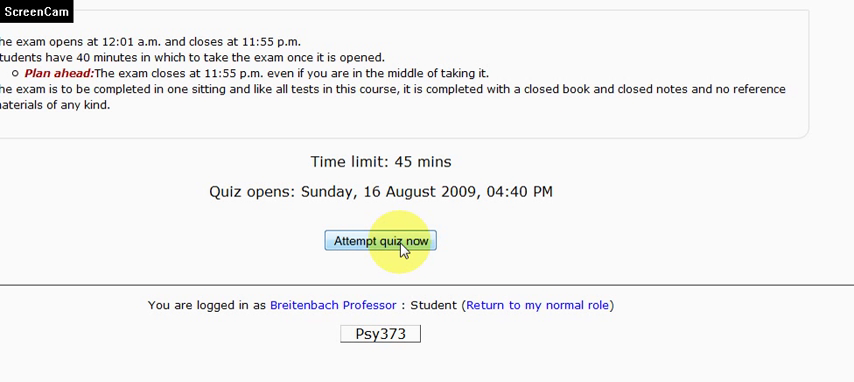
{"action": "mouse_move", "coordinate": [404, 250]}
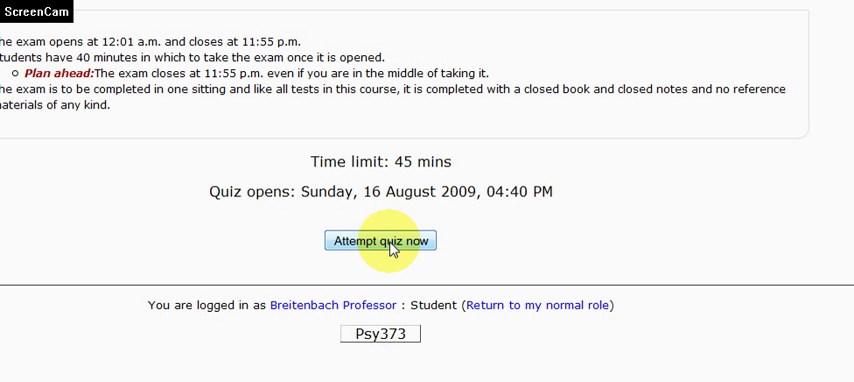
Step: Start the single timed attempt at Exam: Tutorial and confirm it in the dialog
{"action": "left_click", "coordinate": [380, 240]}
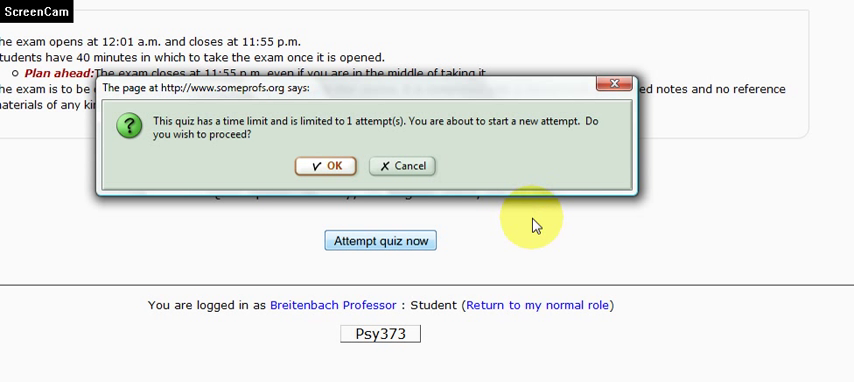
{"action": "mouse_move", "coordinate": [530, 210]}
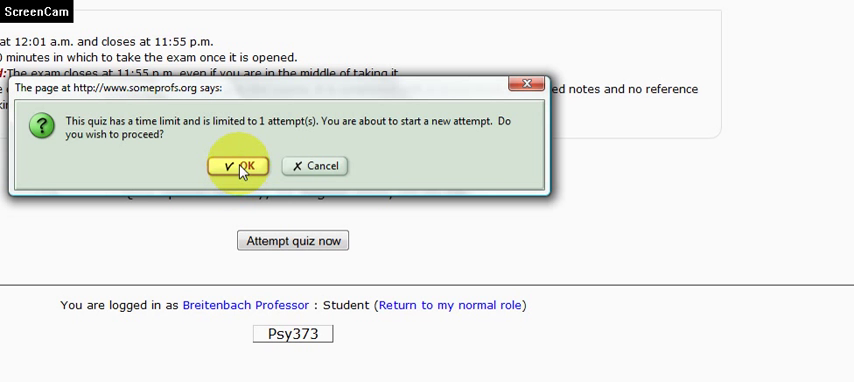
{"action": "left_click", "coordinate": [238, 165]}
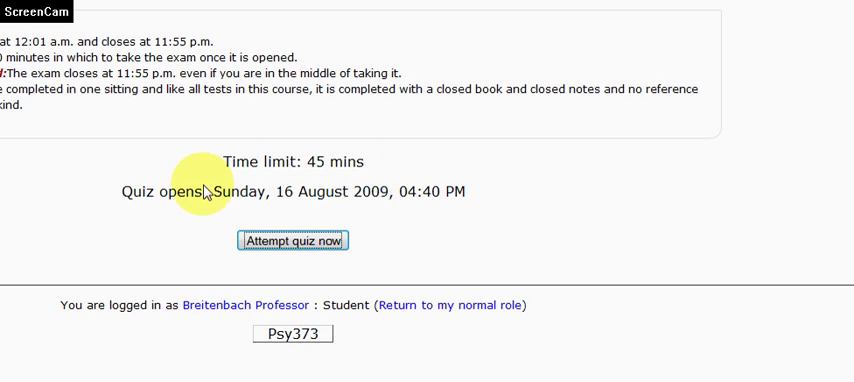
{"action": "left_click", "coordinate": [293, 240]}
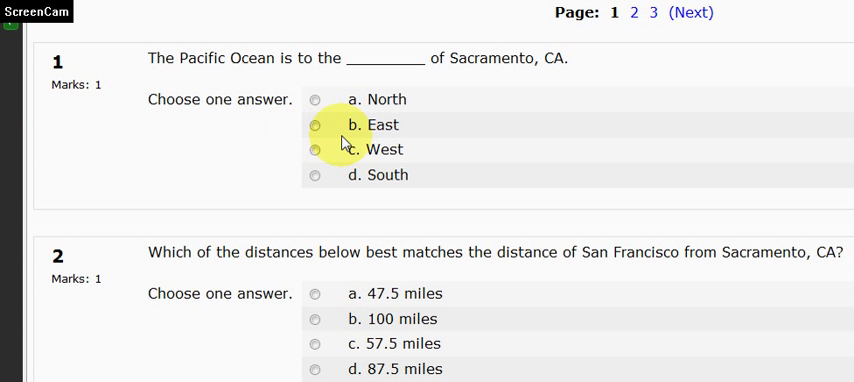
{"action": "mouse_move", "coordinate": [532, 140]}
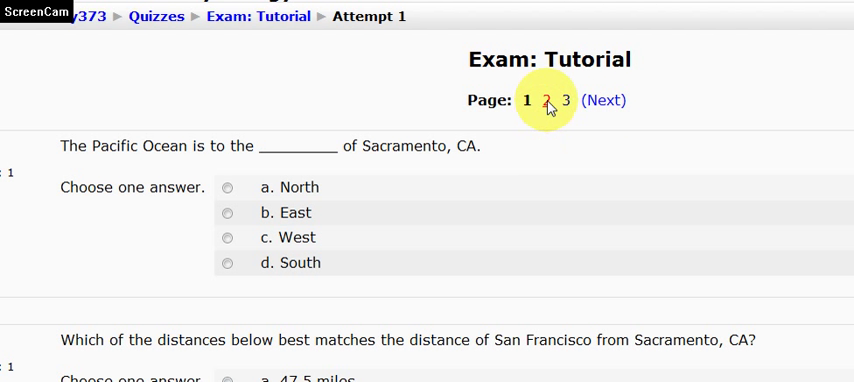
{"action": "mouse_move", "coordinate": [598, 100]}
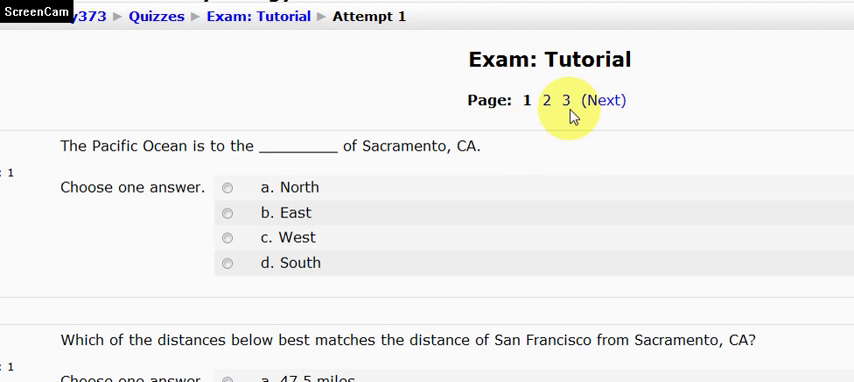
{"action": "mouse_move", "coordinate": [577, 196]}
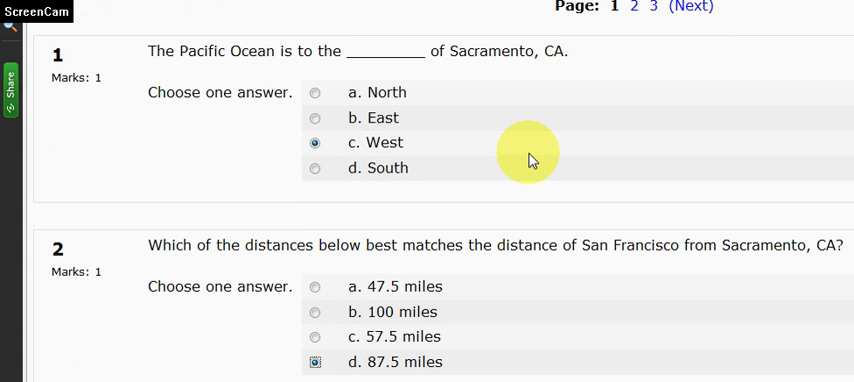
{"action": "mouse_move", "coordinate": [583, 175]}
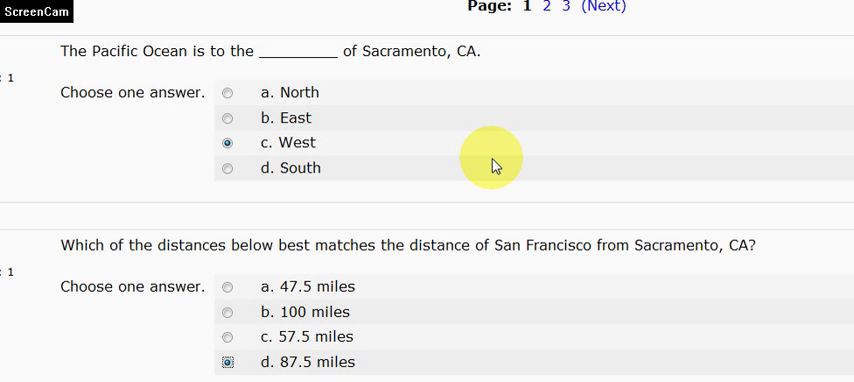
{"action": "mouse_move", "coordinate": [507, 172]}
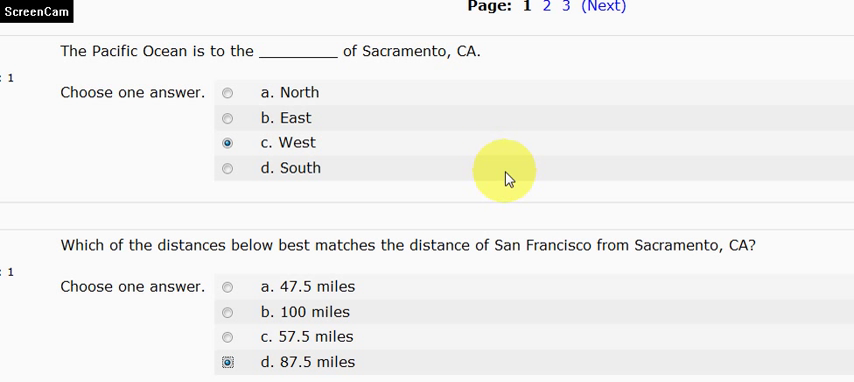
{"action": "scroll", "scroll_direction": "down", "scroll_amount": 3}
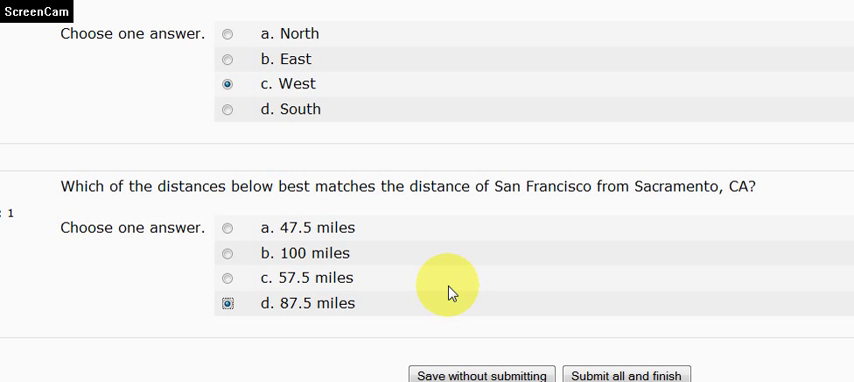
{"action": "scroll", "scroll_direction": "down", "scroll_amount": 3}
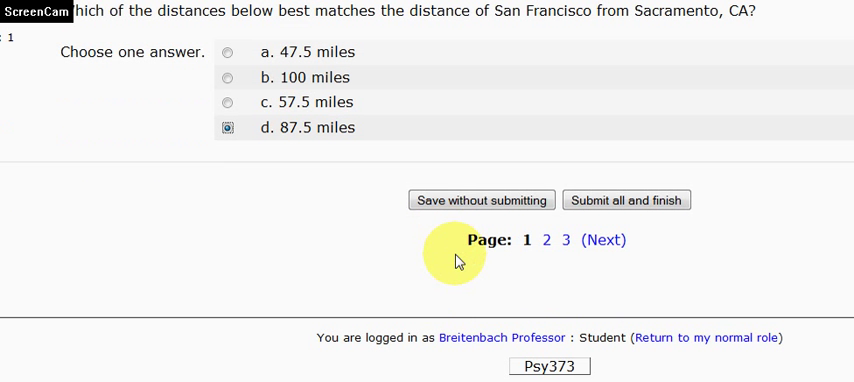
{"action": "mouse_move", "coordinate": [556, 265]}
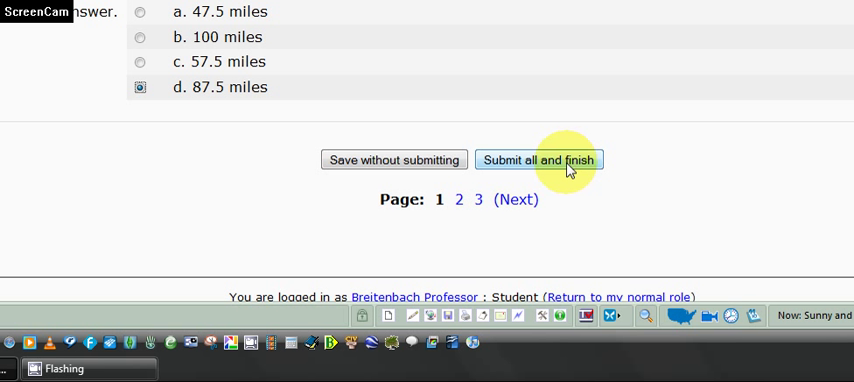
{"action": "mouse_move", "coordinate": [565, 168]}
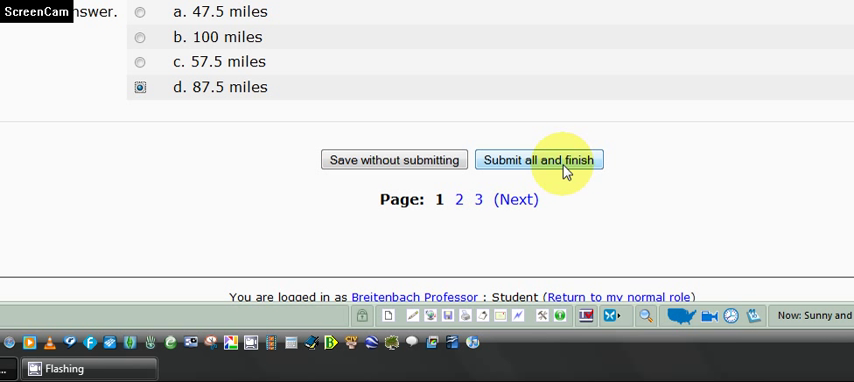
{"action": "mouse_move", "coordinate": [394, 160]}
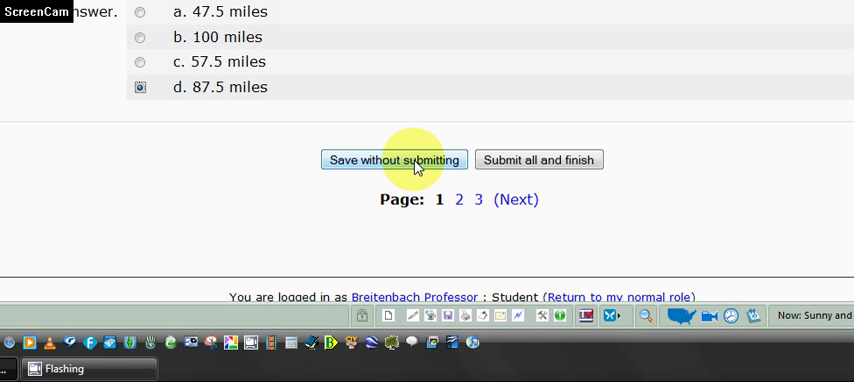
{"action": "left_click", "coordinate": [393, 159]}
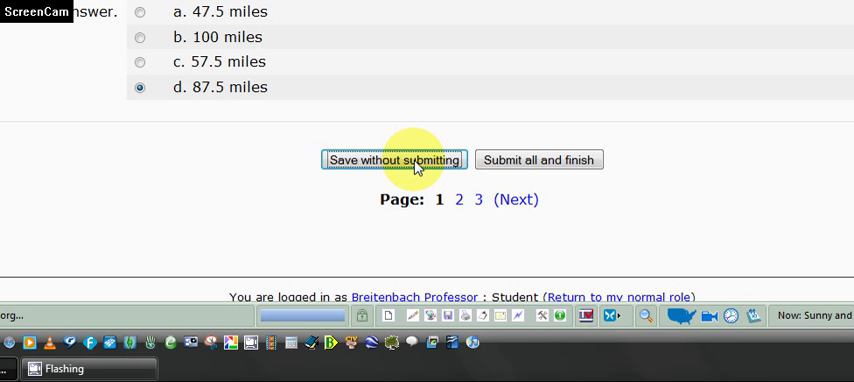
Step: Save page 1's answers, move through page 2's Labradoodle questions, and continue to page 3
{"action": "left_click", "coordinate": [393, 160]}
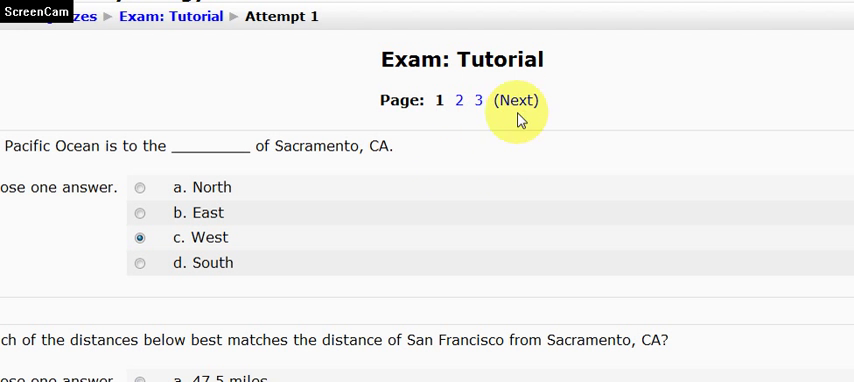
{"action": "left_click", "coordinate": [516, 100]}
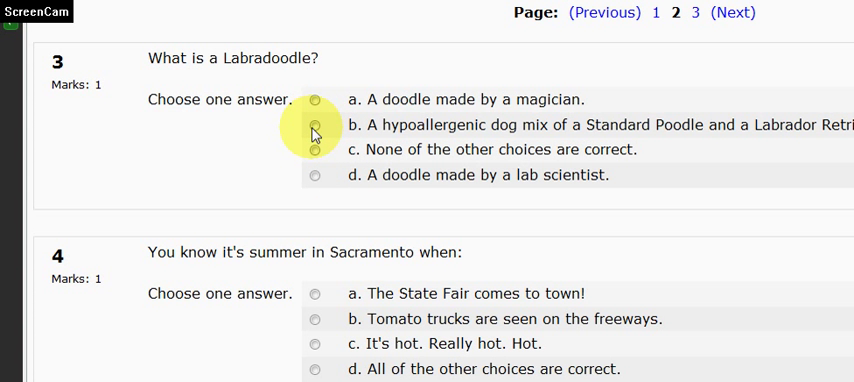
{"action": "scroll", "scroll_direction": "down", "scroll_amount": 3}
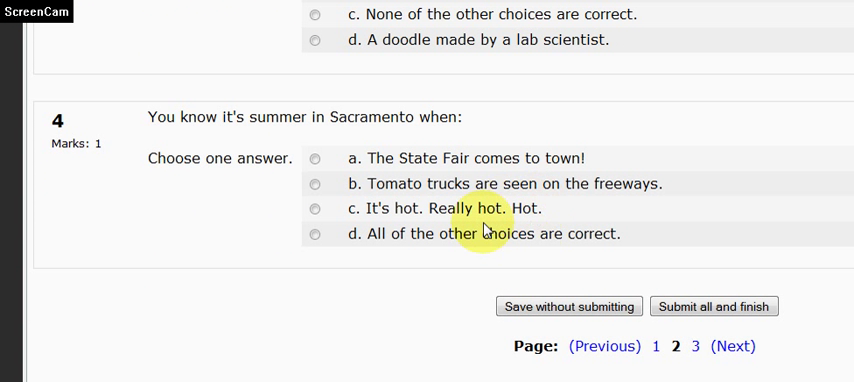
{"action": "mouse_move", "coordinate": [303, 278]}
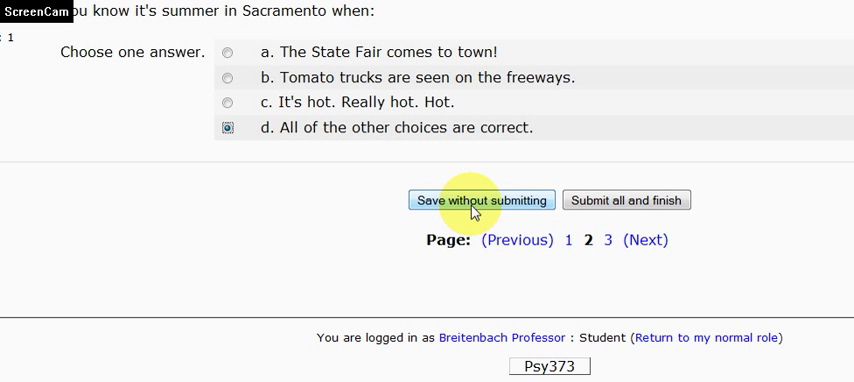
{"action": "mouse_move", "coordinate": [474, 208]}
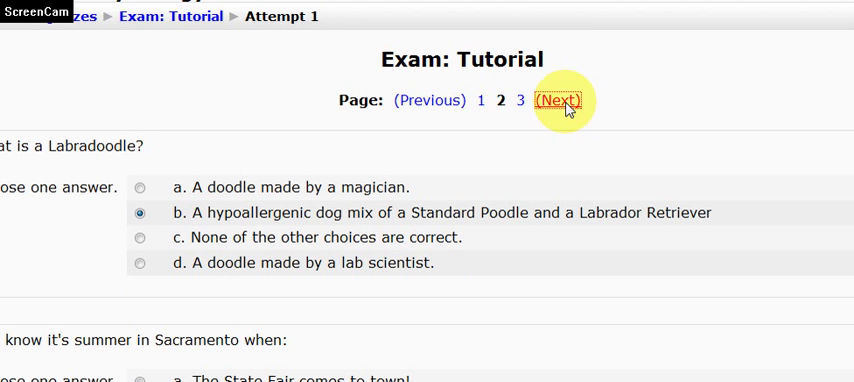
{"action": "left_click", "coordinate": [560, 100]}
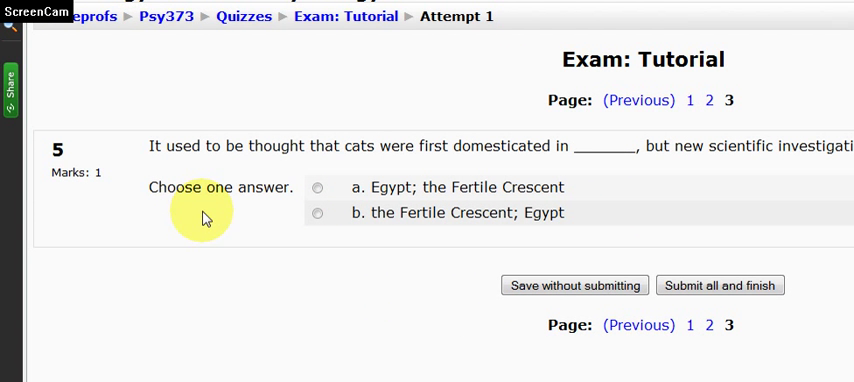
{"action": "mouse_move", "coordinate": [480, 196]}
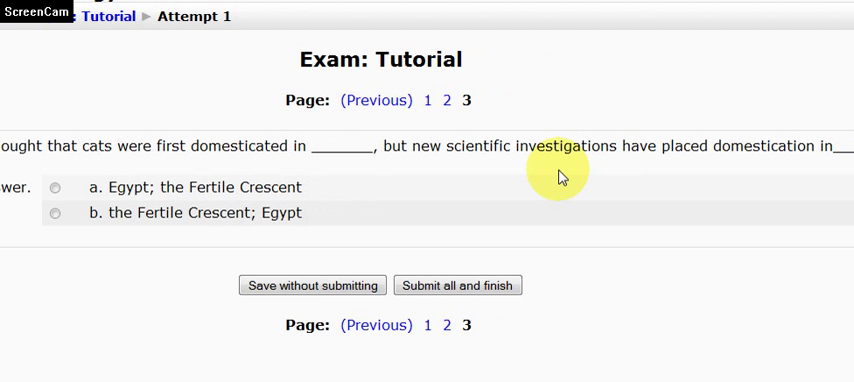
{"action": "mouse_move", "coordinate": [615, 203]}
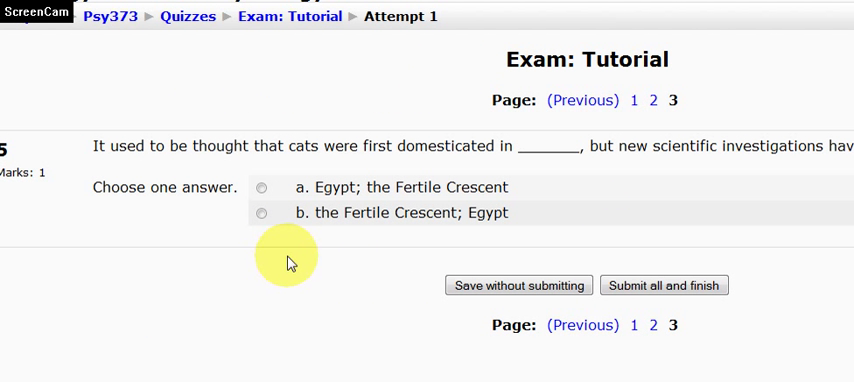
{"action": "mouse_move", "coordinate": [305, 247]}
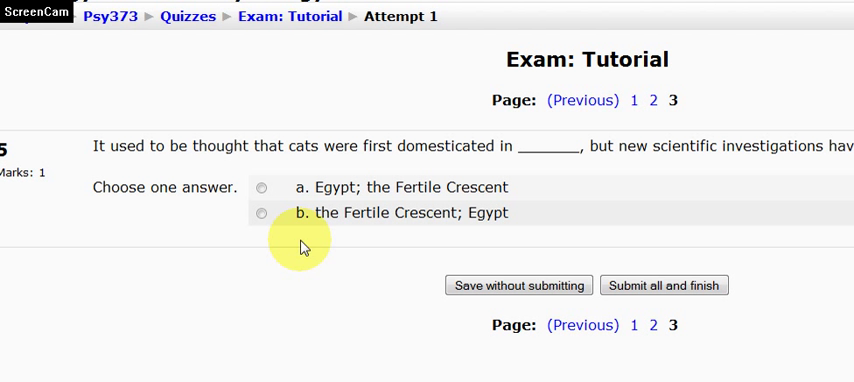
Step: Choose option b, 'the Fertile Crescent; Egypt', for the cat-domestication question
{"action": "left_click", "coordinate": [262, 213]}
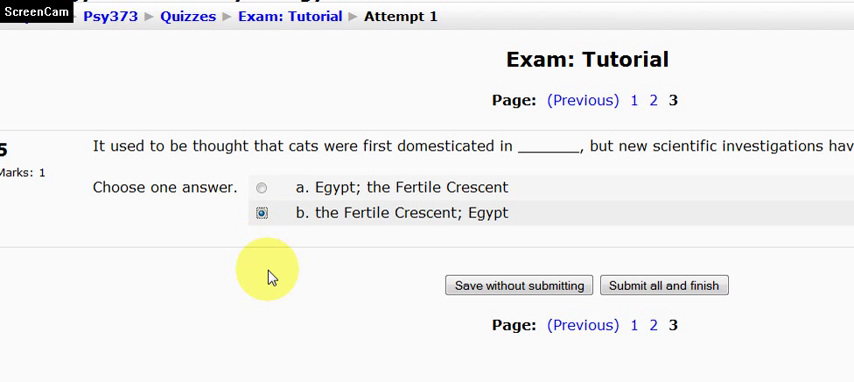
{"action": "mouse_move", "coordinate": [445, 205]}
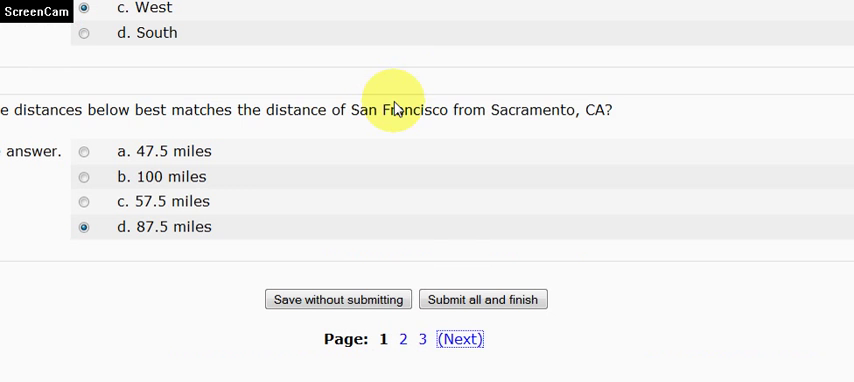
Step: Recheck the earlier pages' saved answers, then jump back to page 3
{"action": "left_click", "coordinate": [401, 339]}
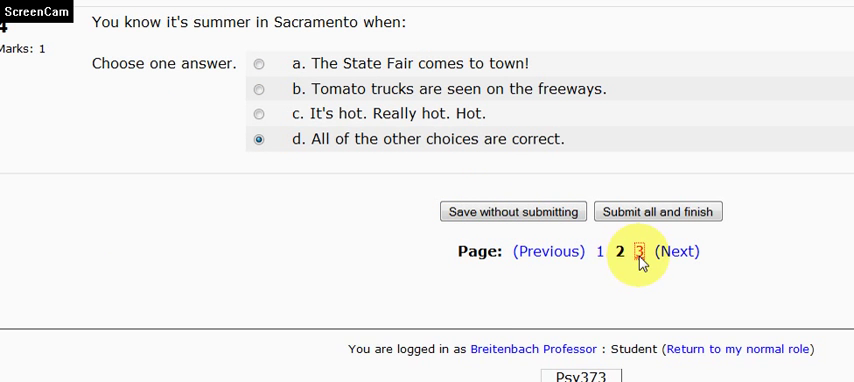
{"action": "left_click", "coordinate": [620, 251]}
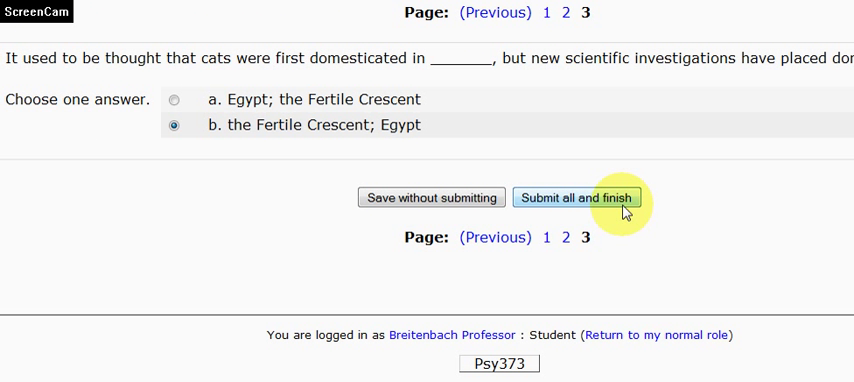
{"action": "mouse_move", "coordinate": [622, 205]}
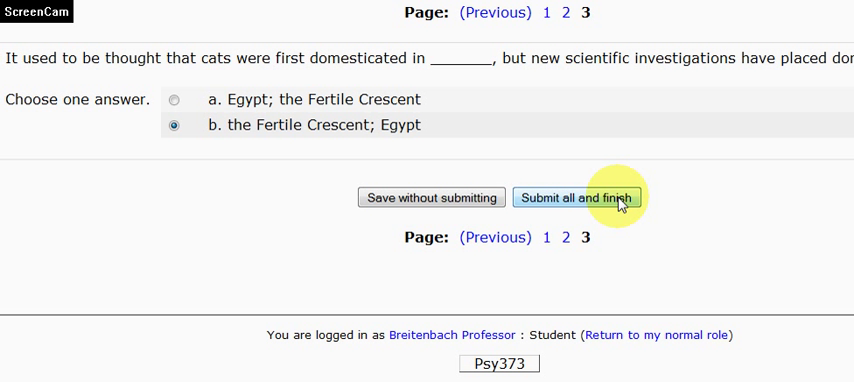
Step: Submit all answers and confirm closing the attempt, reaching a 10/10 grade
{"action": "left_click", "coordinate": [578, 196]}
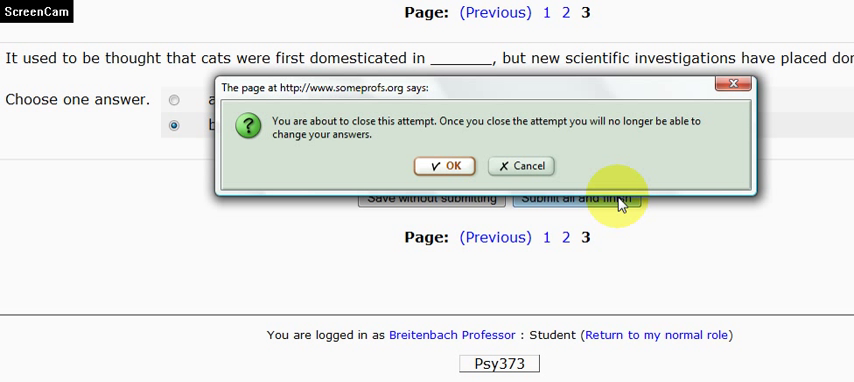
{"action": "mouse_move", "coordinate": [463, 143]}
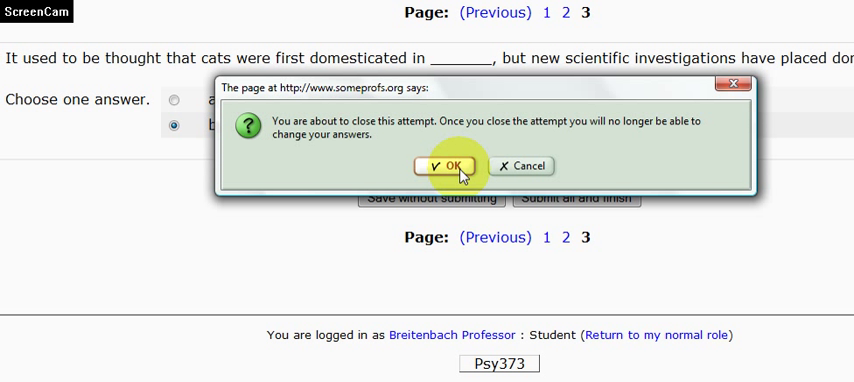
{"action": "left_click", "coordinate": [449, 165]}
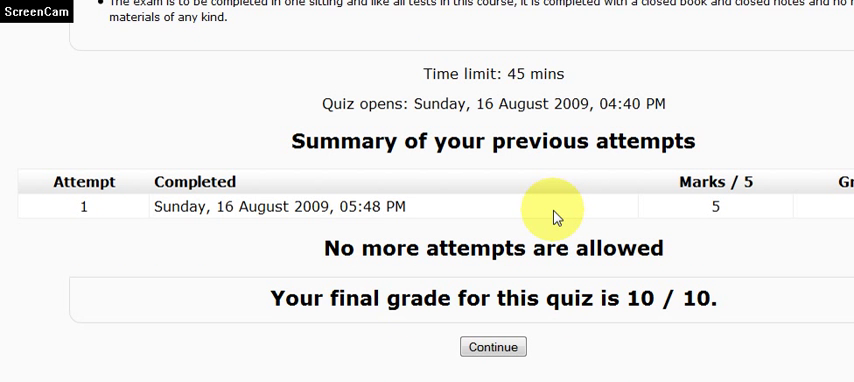
{"action": "scroll", "scroll_direction": "down", "scroll_amount": 3}
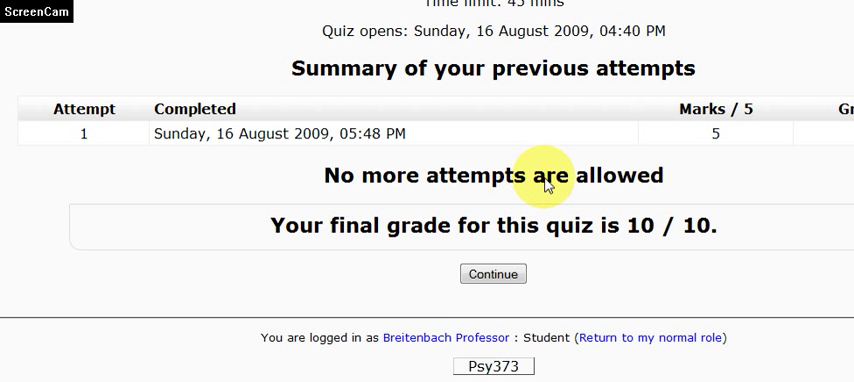
{"action": "scroll", "scroll_direction": "right", "scroll_amount": 3}
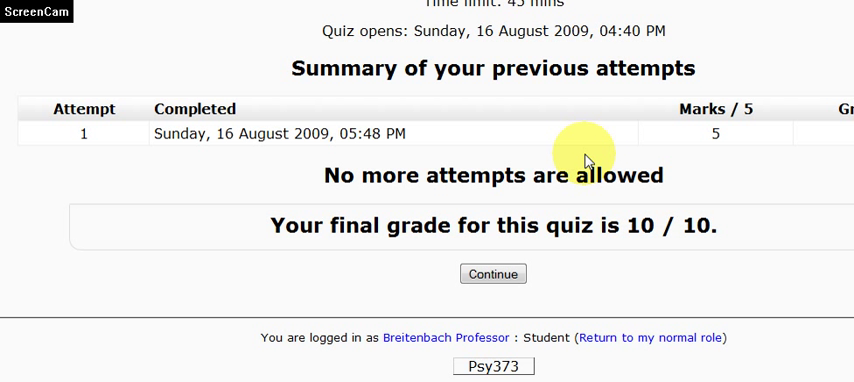
{"action": "mouse_move", "coordinate": [578, 145]}
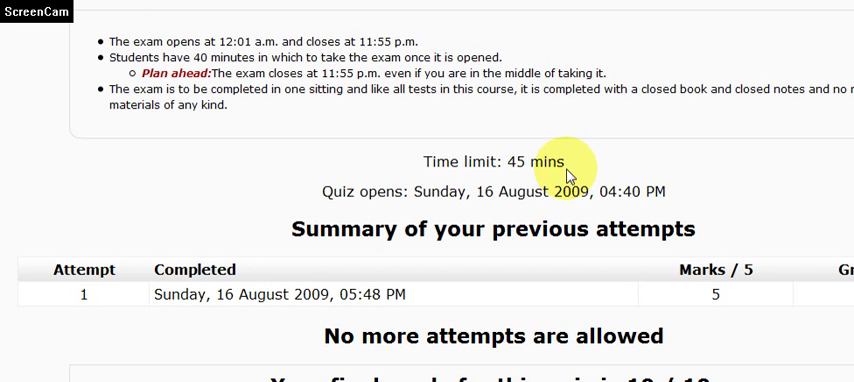
{"action": "scroll", "scroll_direction": "up", "scroll_amount": 3}
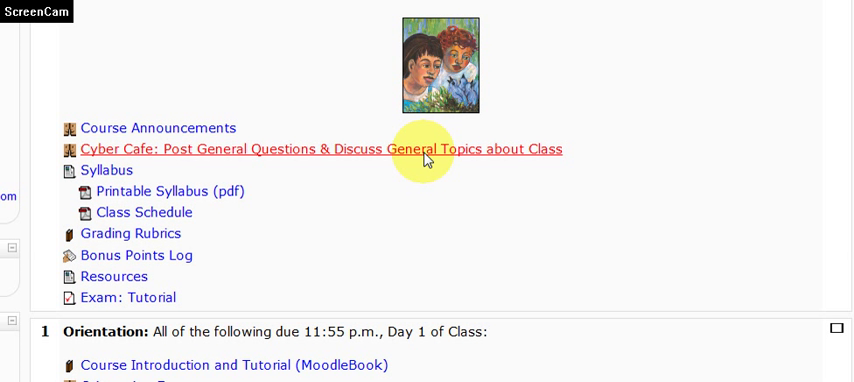
{"action": "mouse_move", "coordinate": [481, 157]}
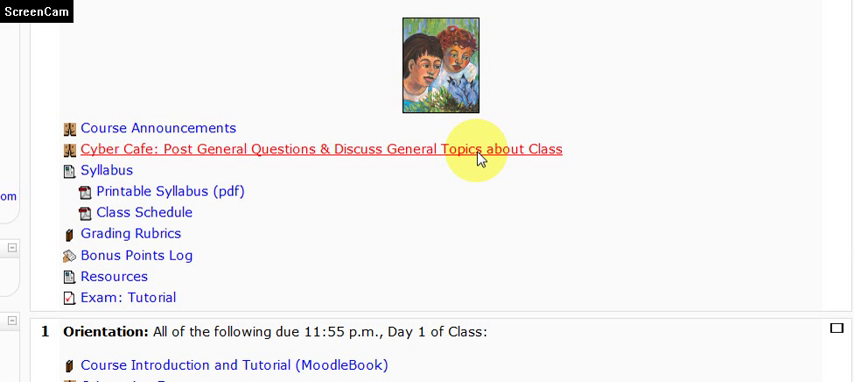